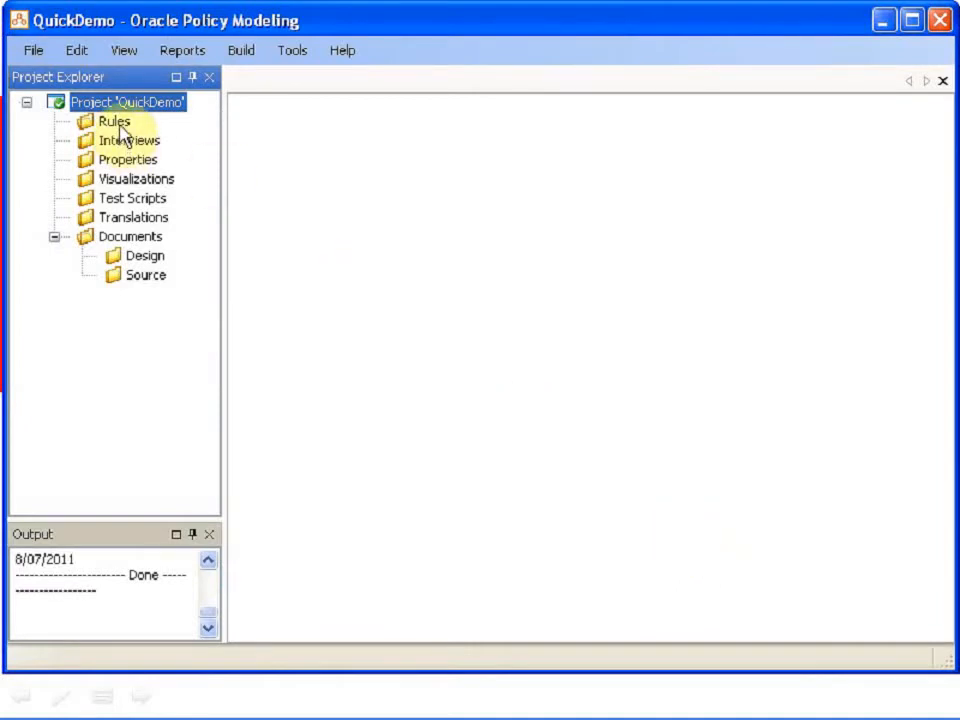
Step: Select the QuickDemo project's Rules folder and bring up its add-file context menu
{"action": "left_click", "coordinate": [115, 121]}
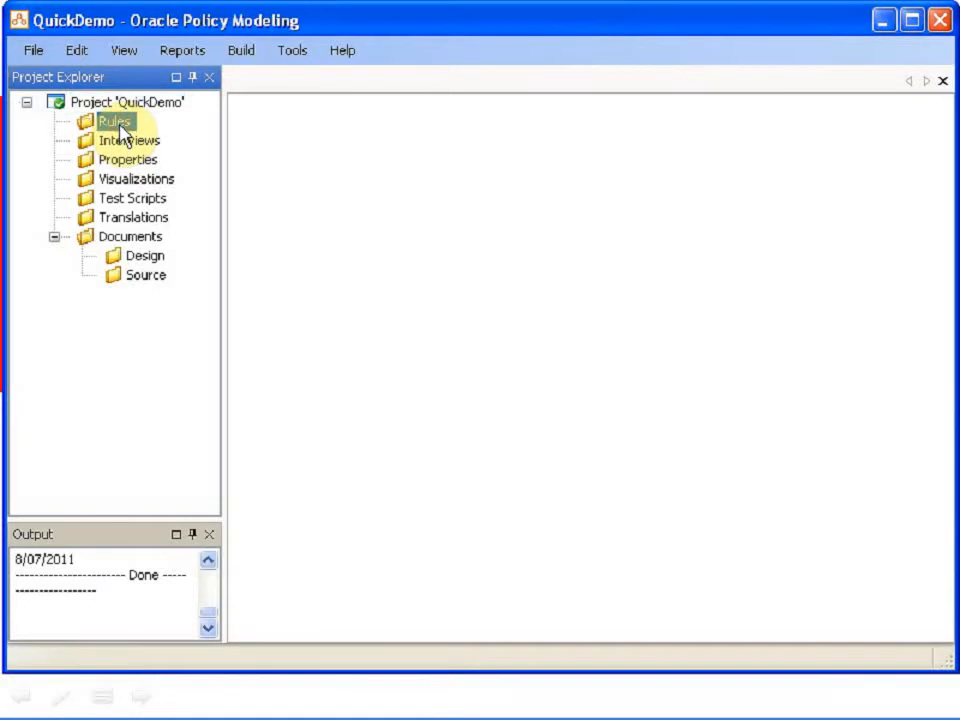
{"action": "right_click", "coordinate": [113, 120]}
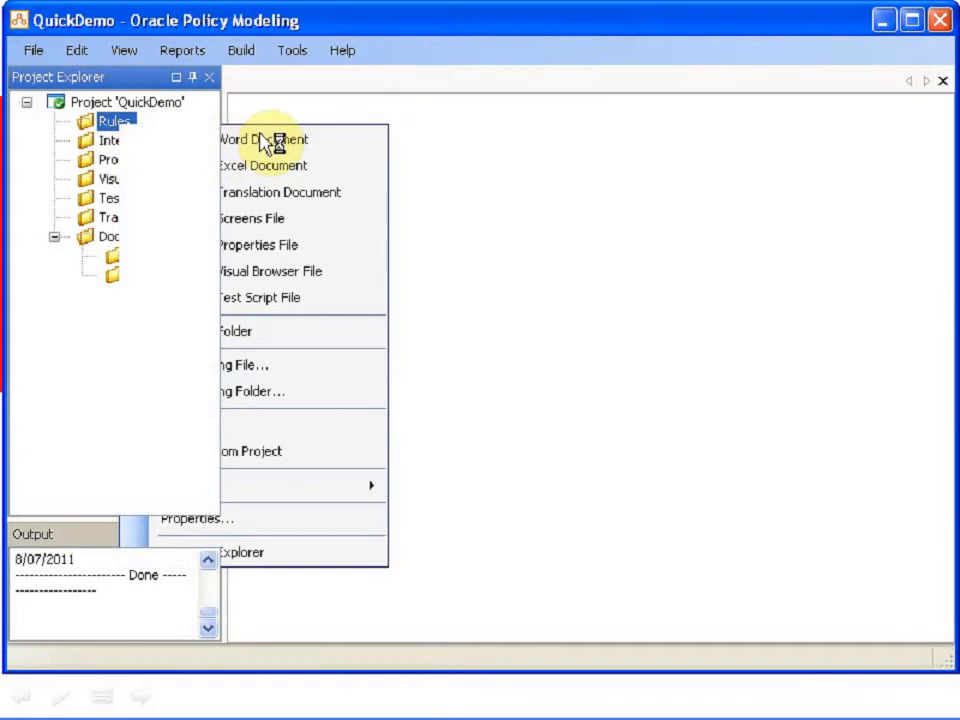
Step: Add a new Word rule document with three eligibility lines, the first made the payment conclusion
{"action": "left_click", "coordinate": [263, 139]}
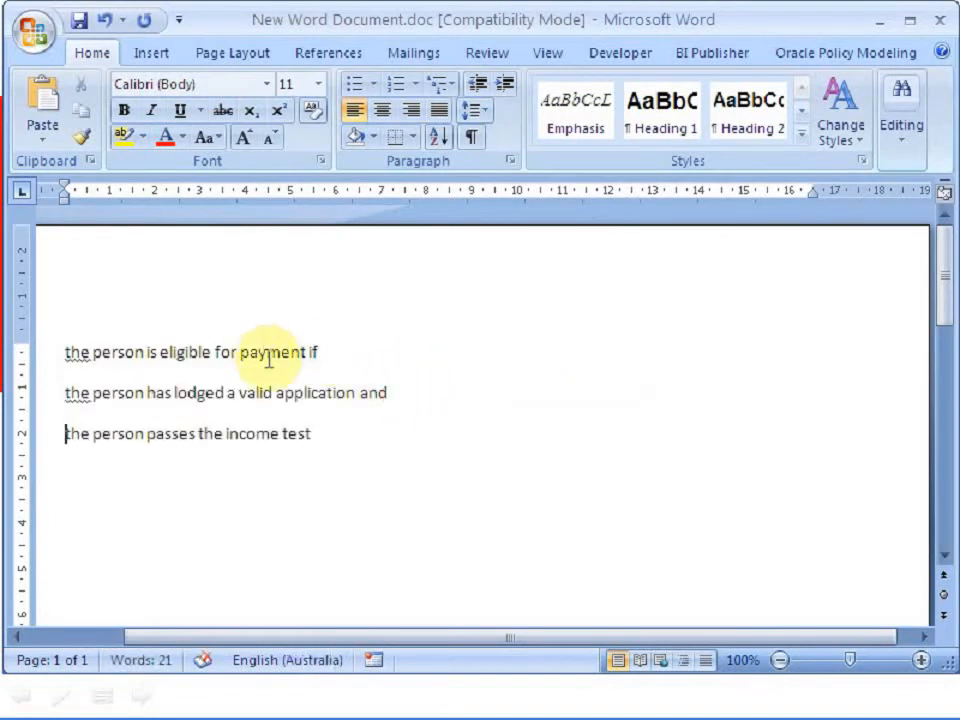
{"action": "left_click", "coordinate": [846, 52]}
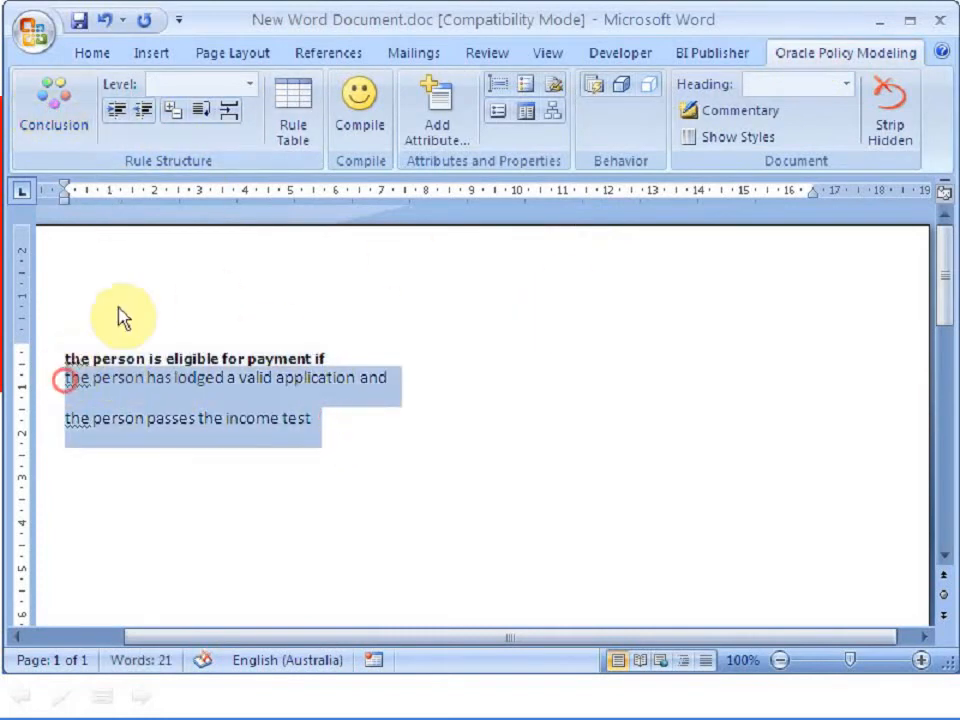
Step: Nest both conditions at Level 1, compile, accept the parse and confirm attributes b1–b3
{"action": "left_click", "coordinate": [359, 100]}
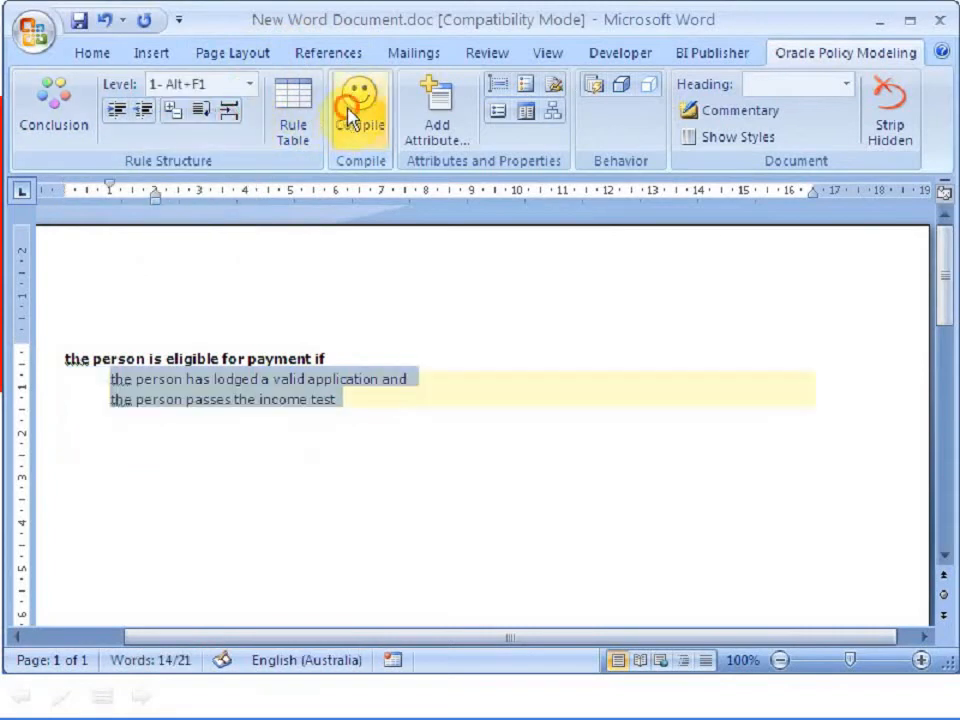
{"action": "left_click", "coordinate": [359, 110]}
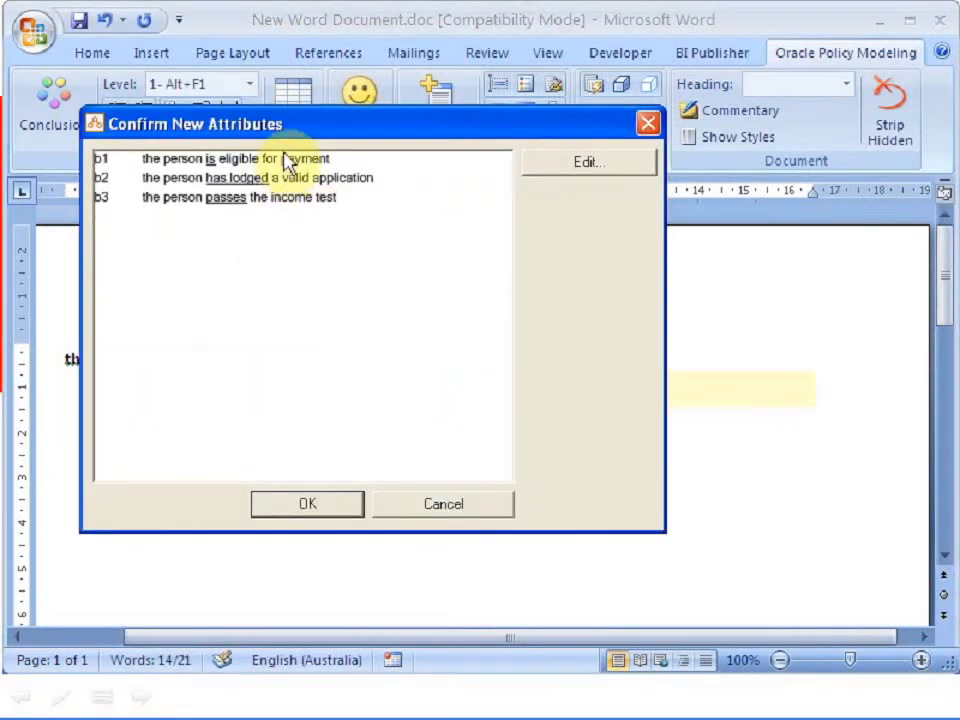
{"action": "left_click", "coordinate": [588, 161]}
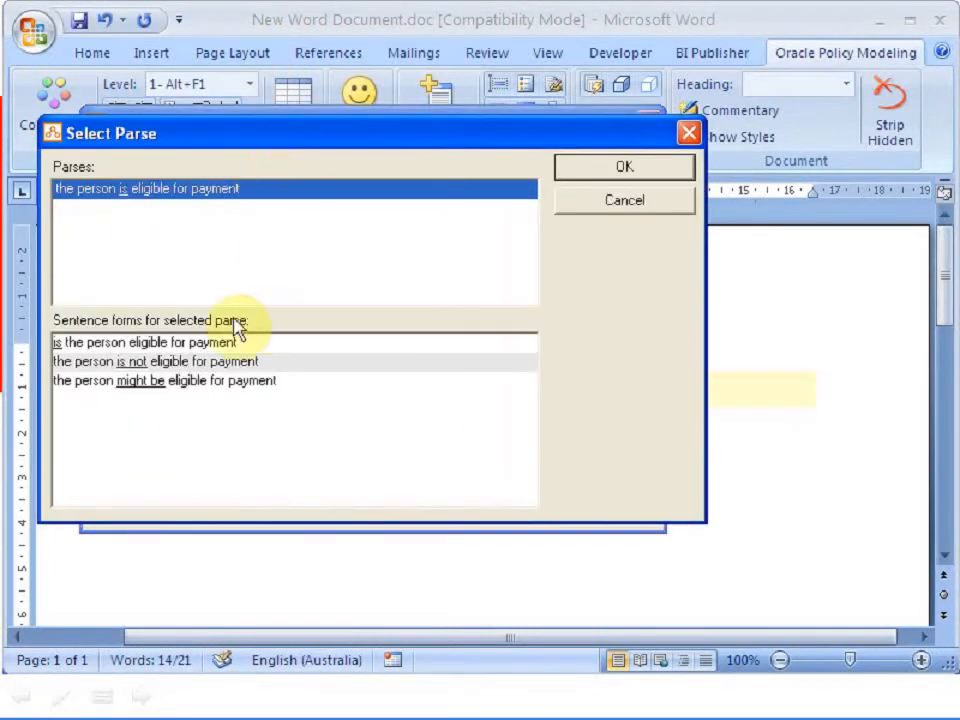
{"action": "left_click", "coordinate": [155, 361]}
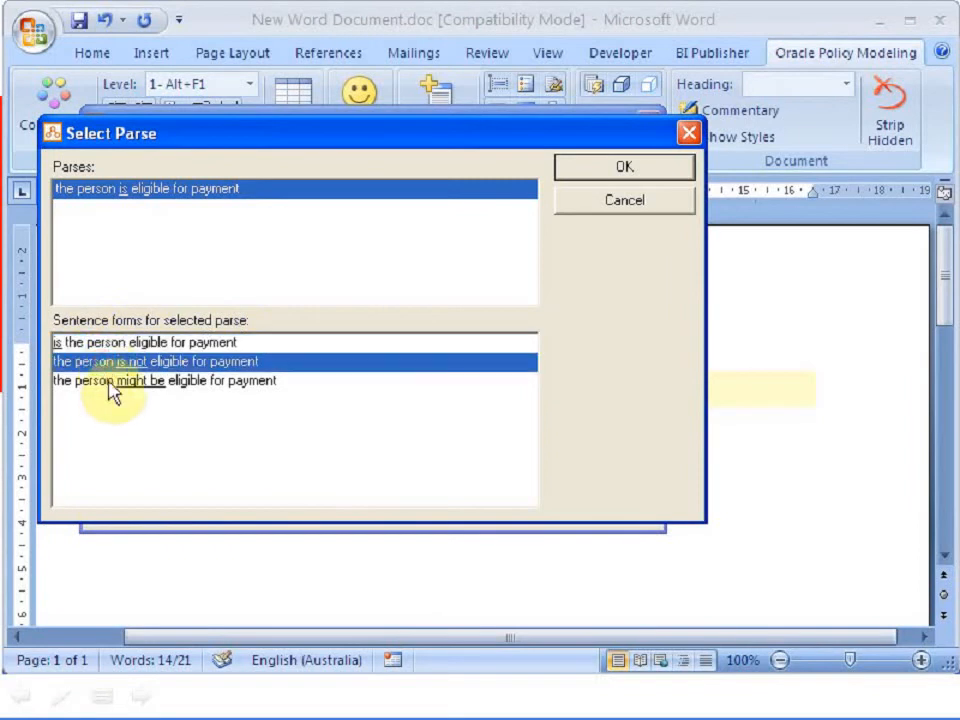
{"action": "left_click", "coordinate": [624, 167]}
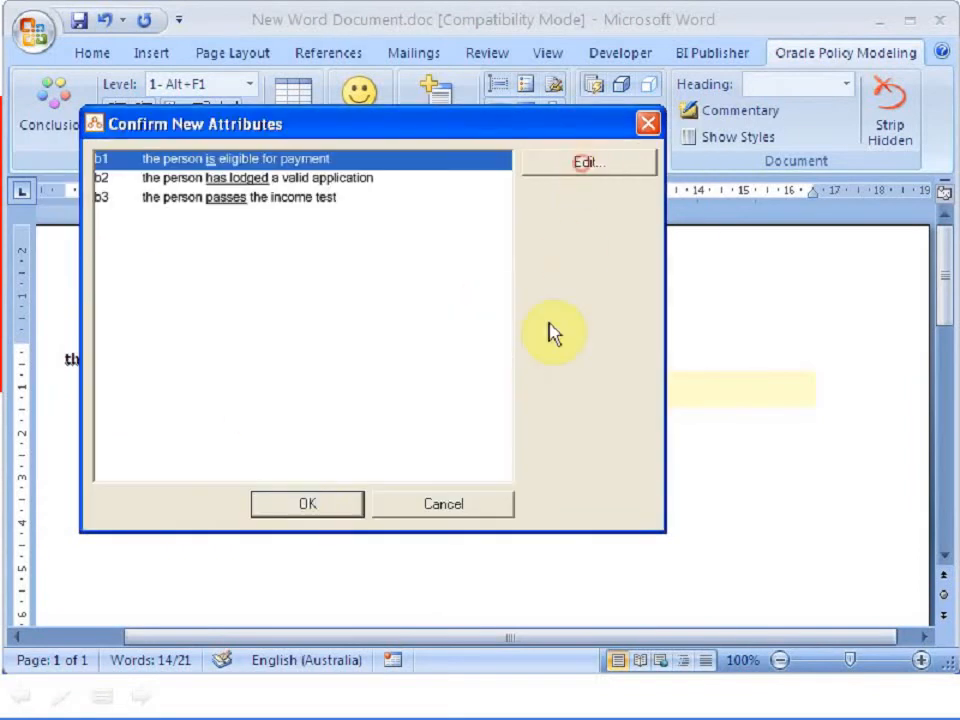
{"action": "left_click", "coordinate": [307, 503]}
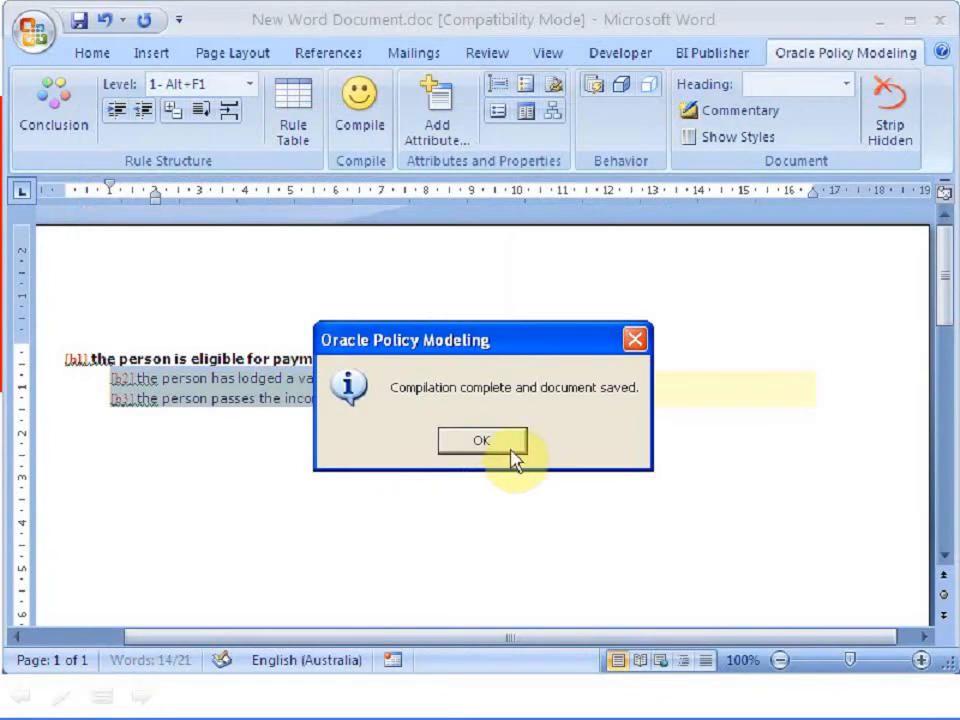
{"action": "left_click", "coordinate": [481, 440]}
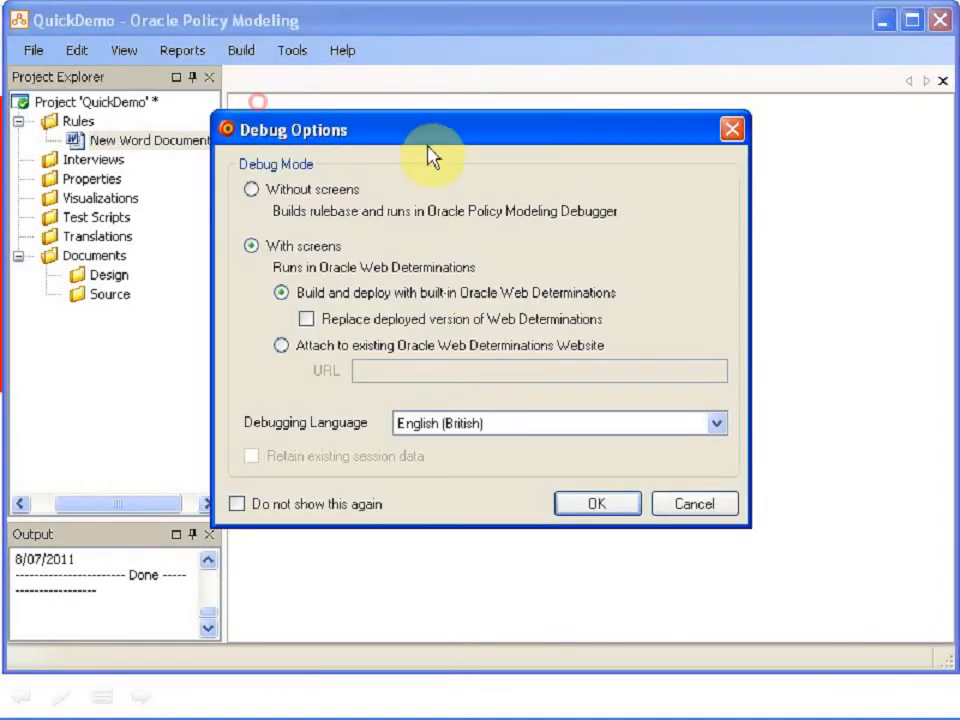
Step: Start debugging with screens using the built-in Web Determinations
{"action": "left_click", "coordinate": [597, 503]}
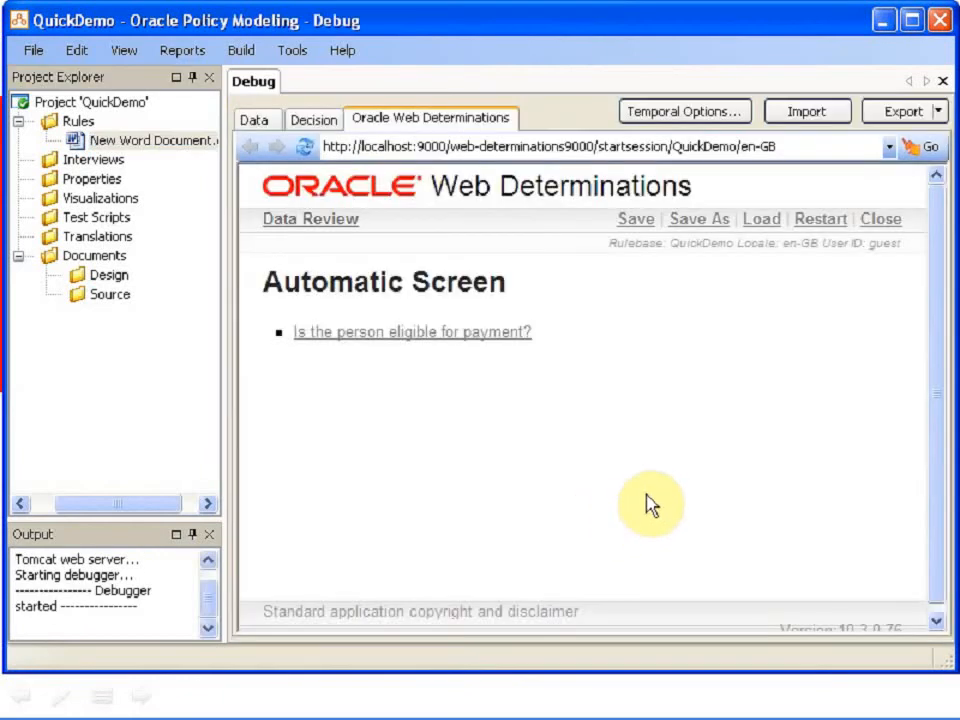
{"action": "mouse_move", "coordinate": [585, 288]}
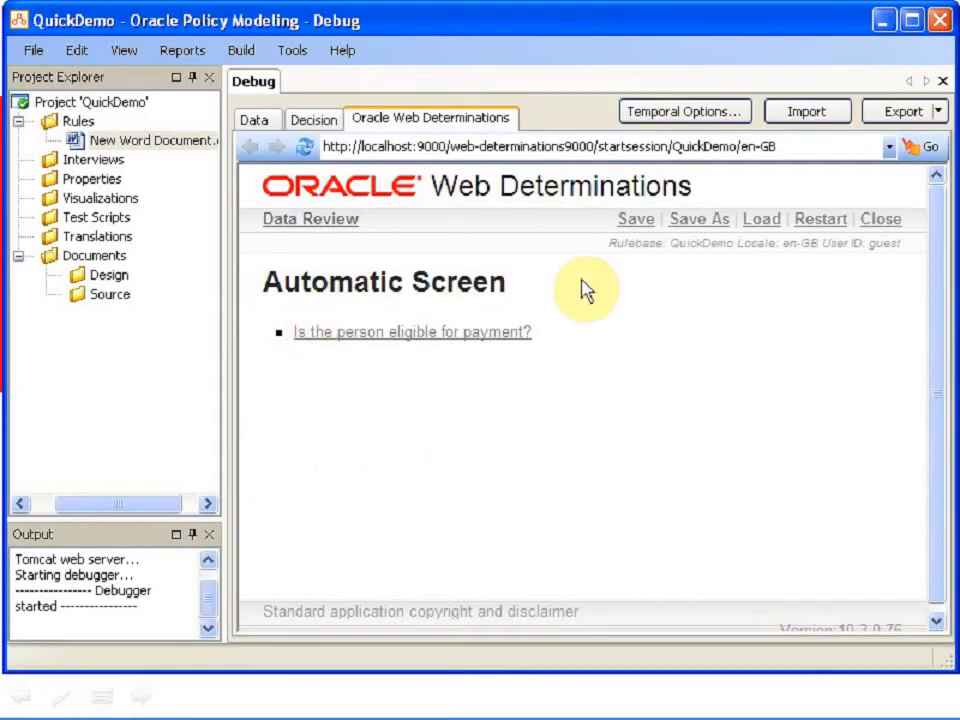
{"action": "mouse_move", "coordinate": [211, 390]}
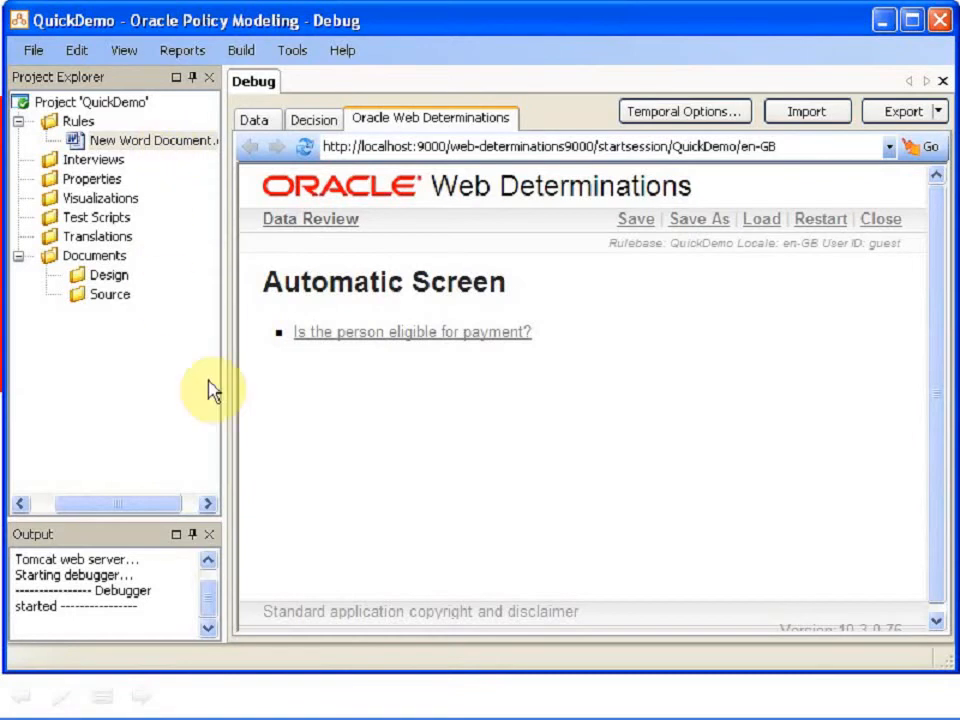
{"action": "mouse_move", "coordinate": [505, 277]}
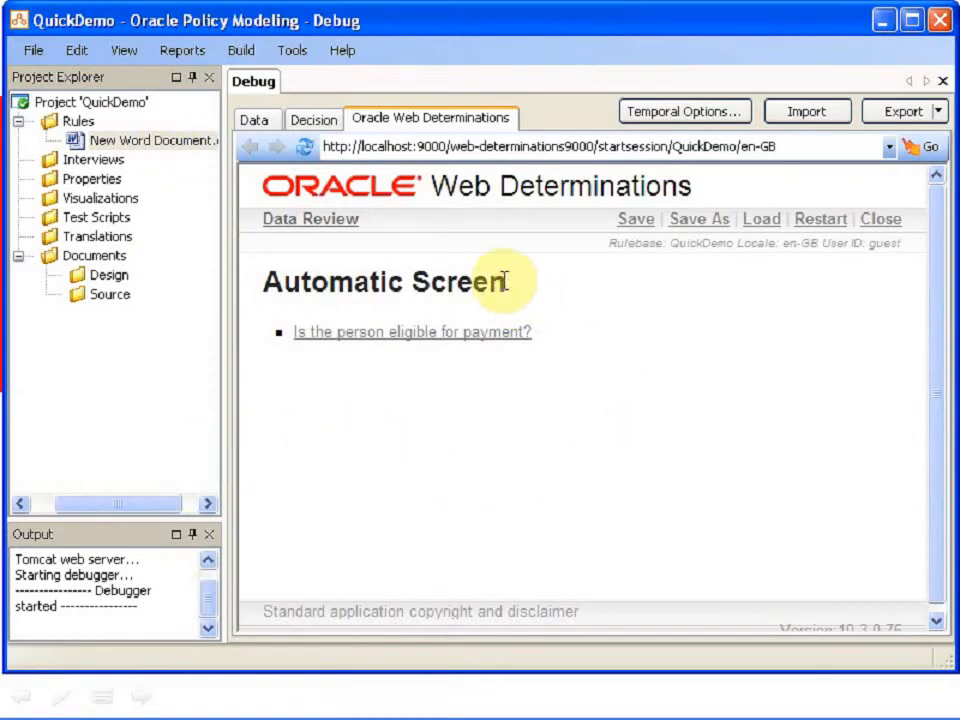
{"action": "mouse_move", "coordinate": [598, 367]}
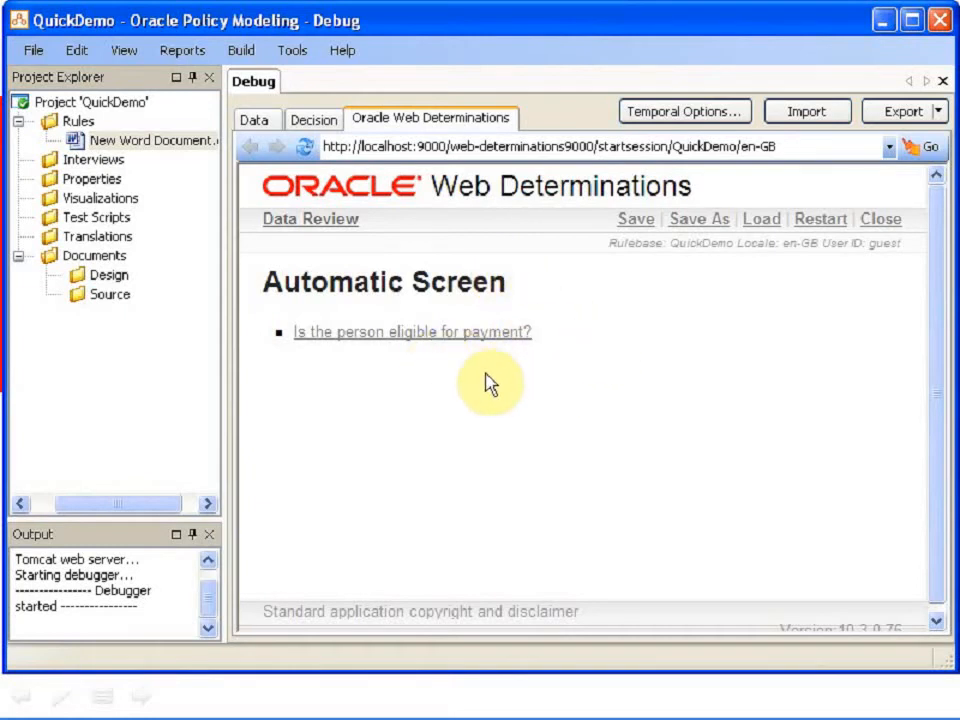
{"action": "mouse_move", "coordinate": [365, 407]}
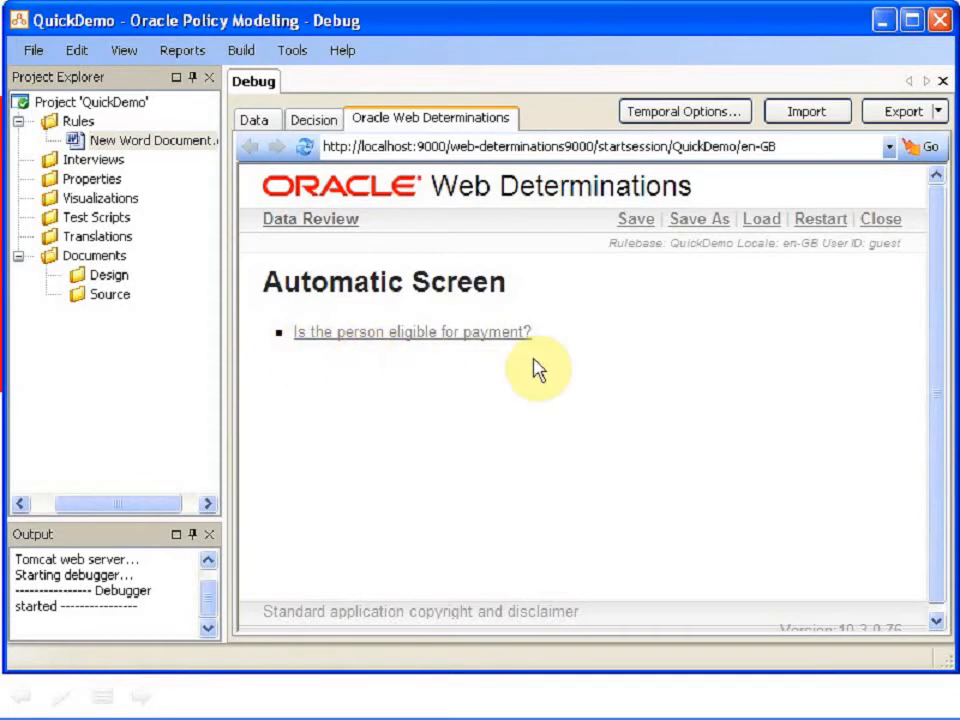
Step: Answer the valid-application and income-test questions, then view why the person is eligible for payment
{"action": "left_click", "coordinate": [411, 332]}
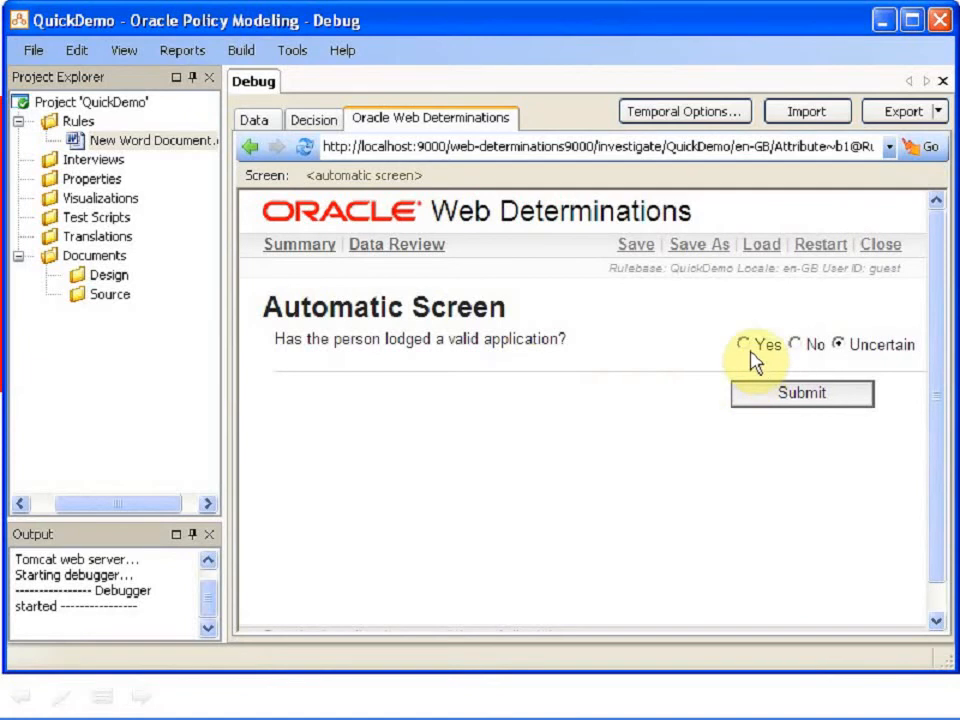
{"action": "mouse_move", "coordinate": [640, 328]}
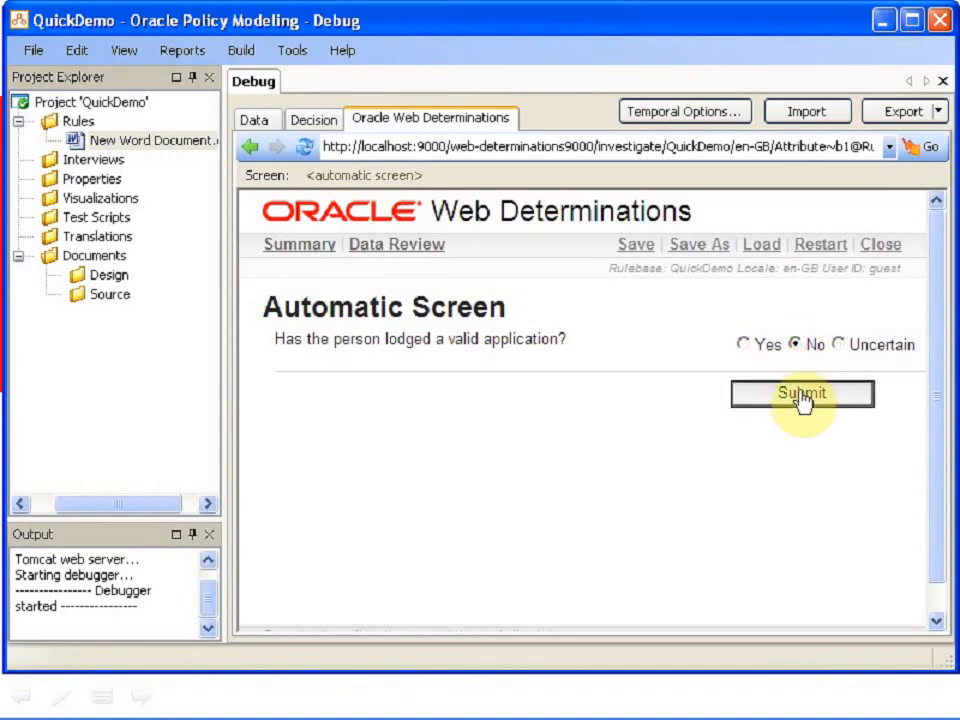
{"action": "left_click", "coordinate": [801, 393]}
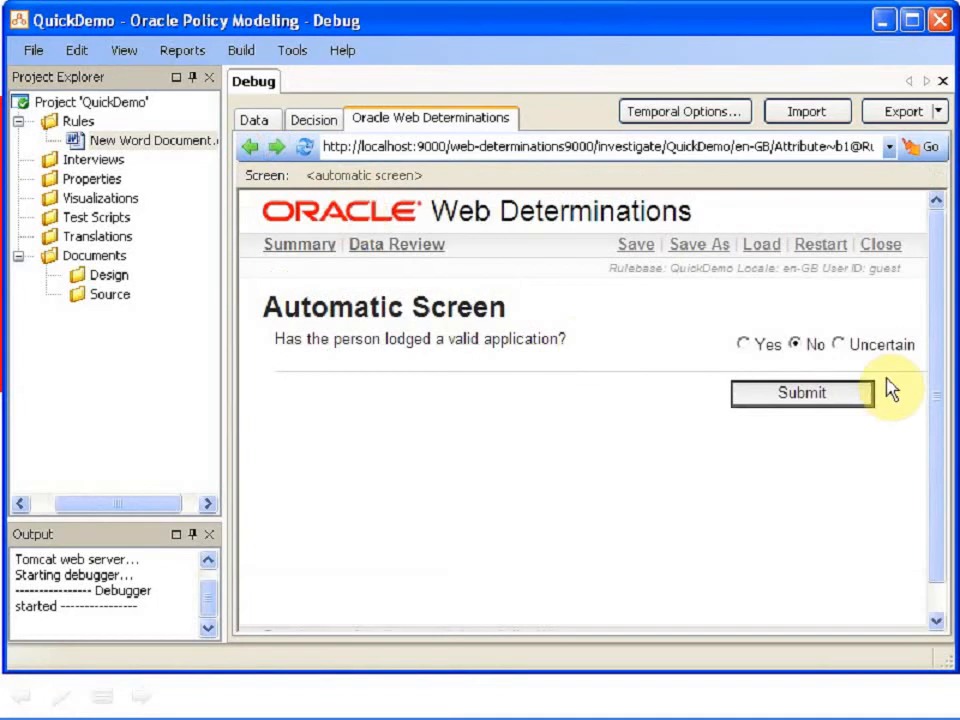
{"action": "left_click", "coordinate": [801, 392]}
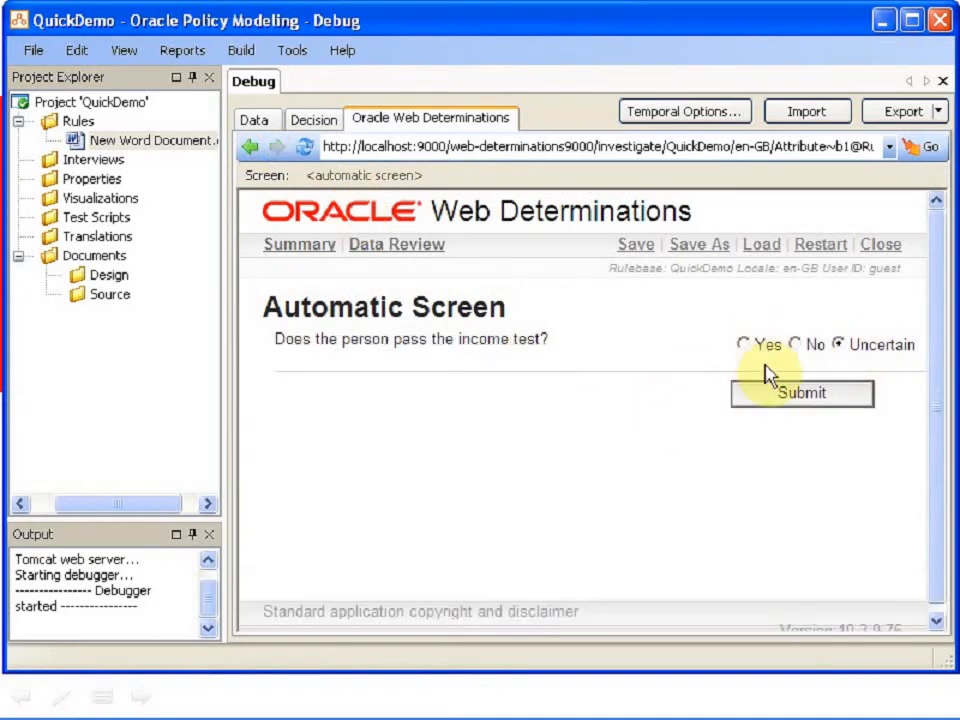
{"action": "left_click", "coordinate": [743, 344]}
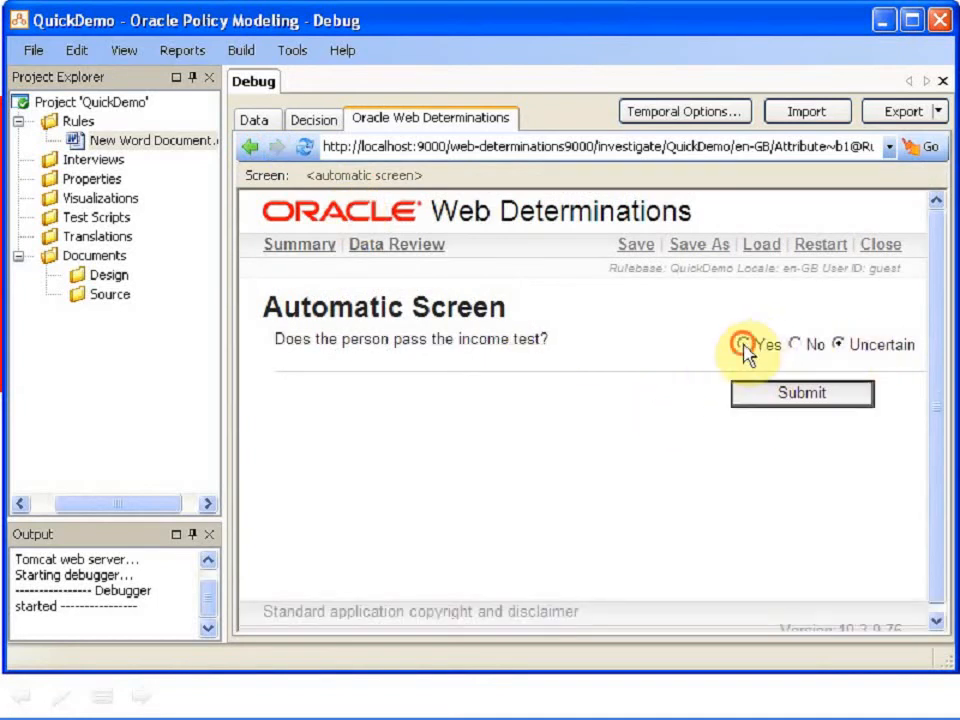
{"action": "left_click", "coordinate": [800, 392]}
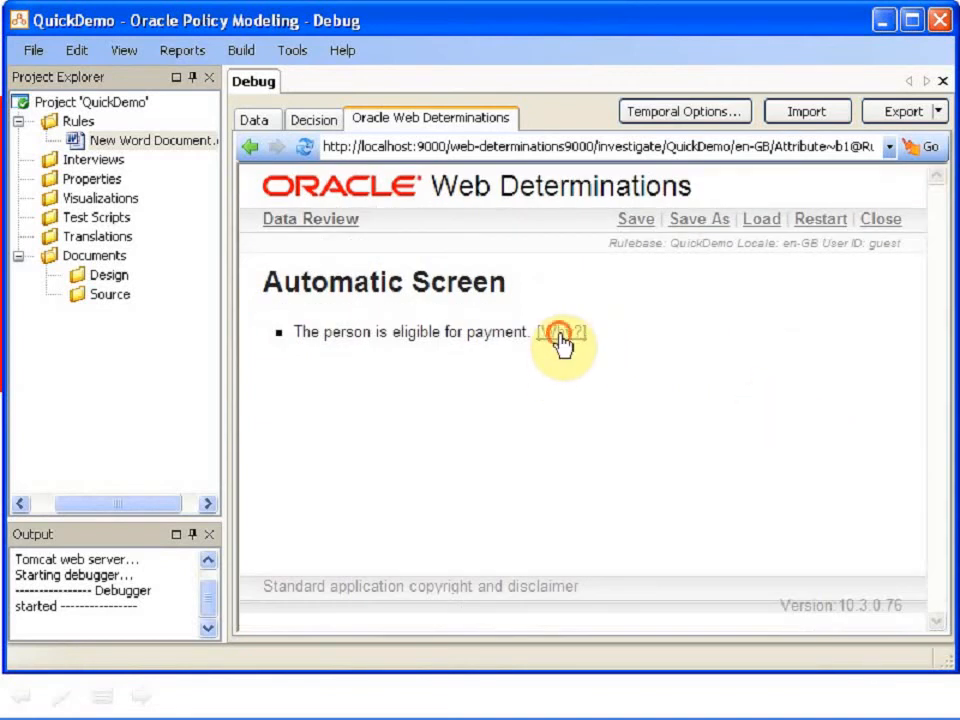
{"action": "left_click", "coordinate": [562, 331]}
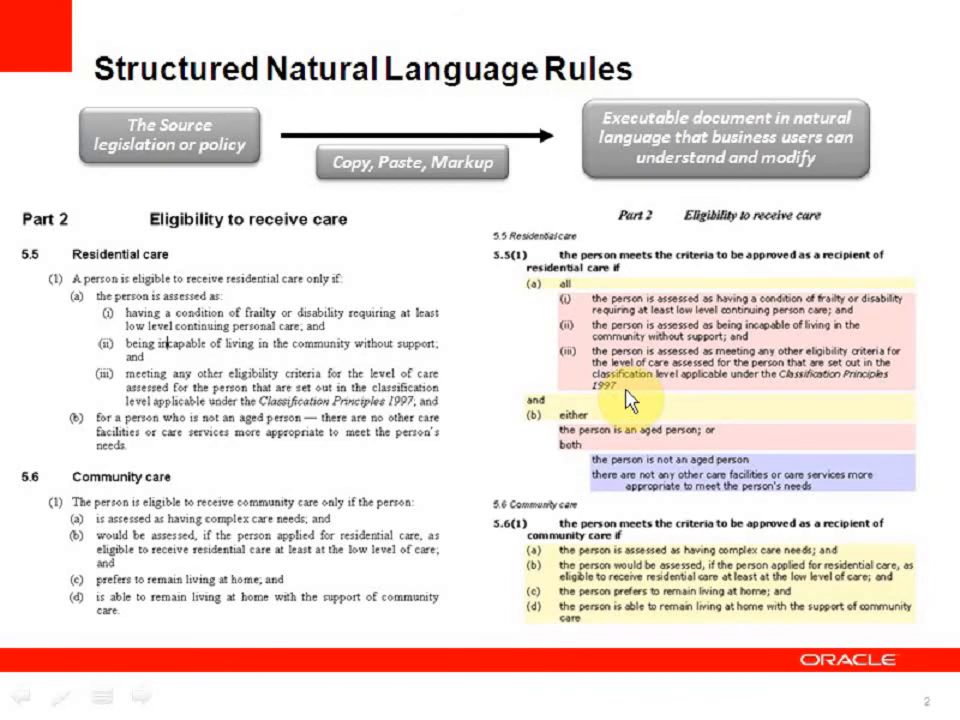
{"action": "mouse_move", "coordinate": [497, 285]}
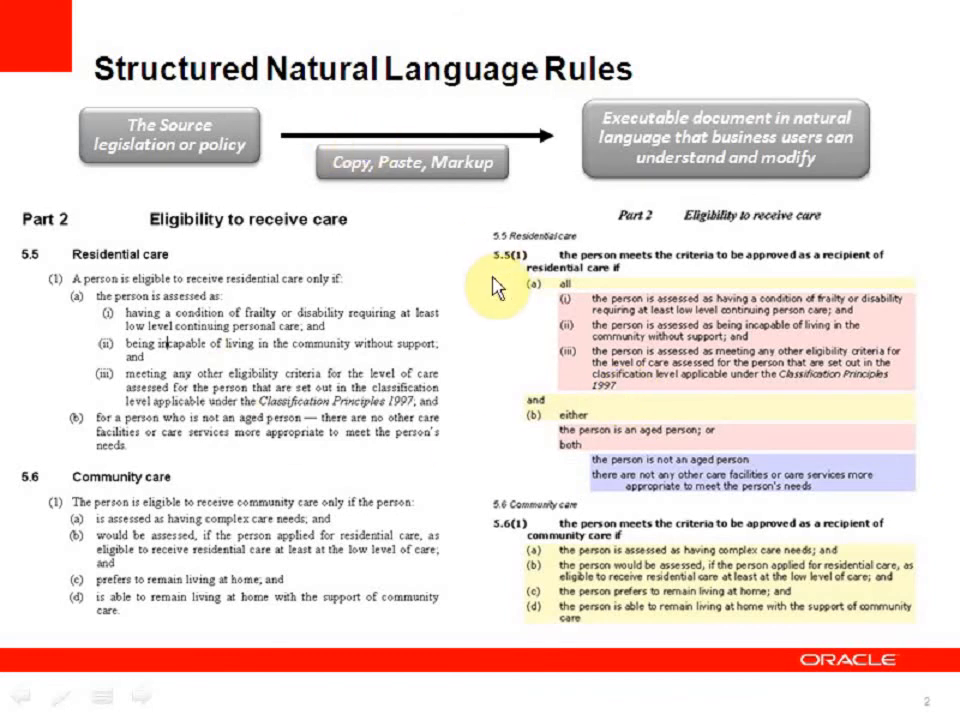